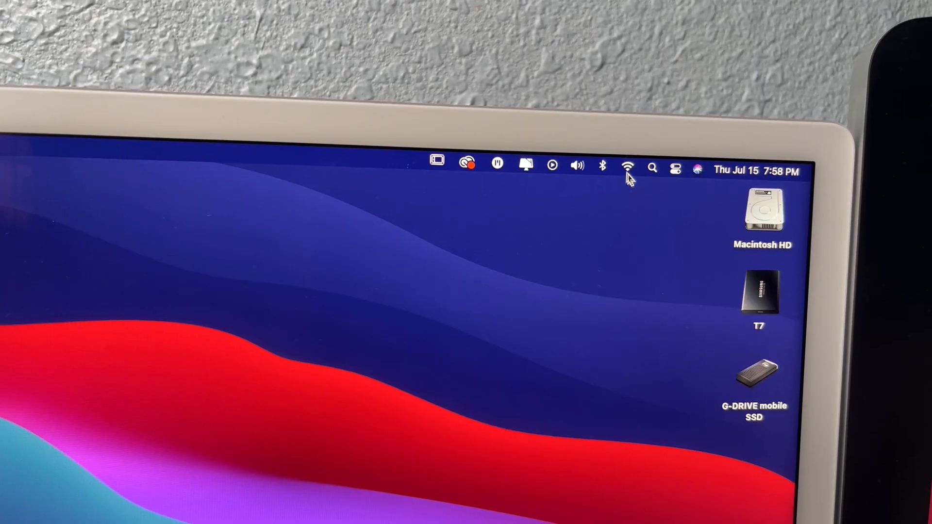
# Launch System Preferences from the Apple menu and go to Security & Privacy's General settings
pyautogui.click(628, 167)
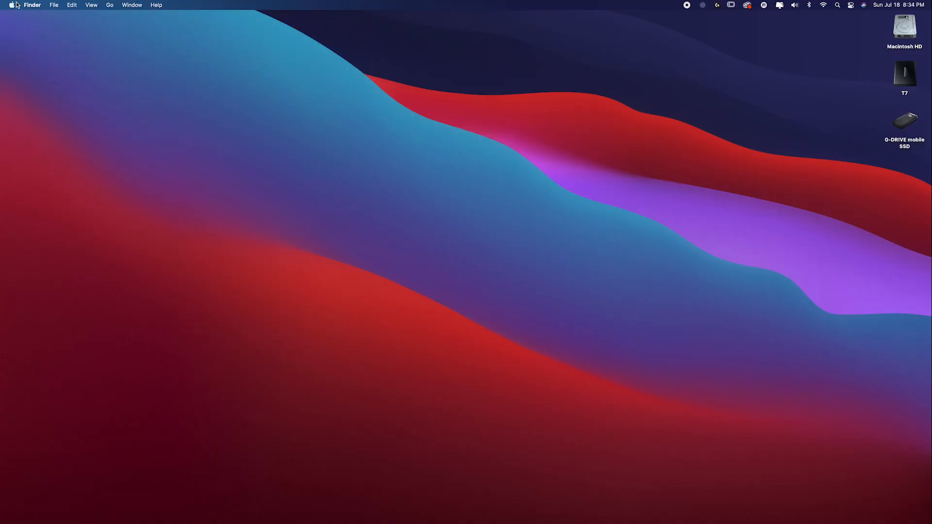
pyautogui.click(9, 5)
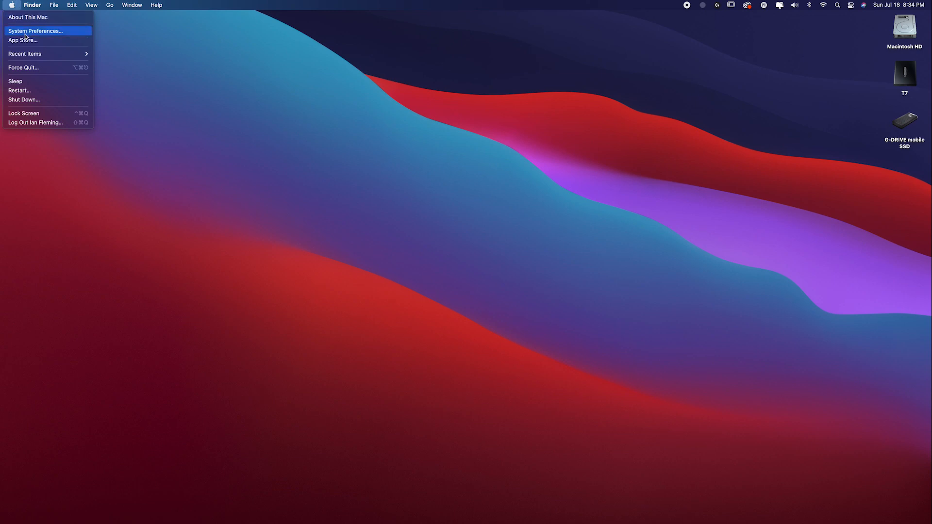
pyautogui.click(35, 30)
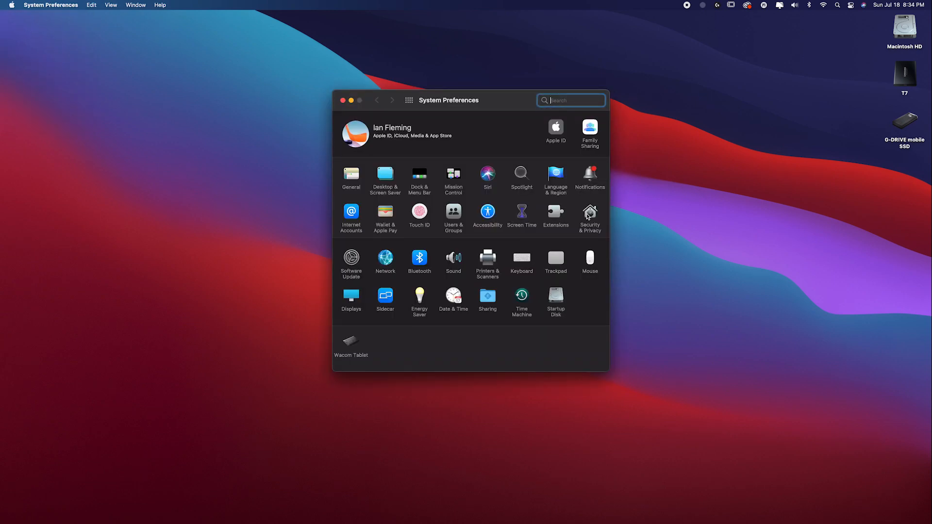
pyautogui.click(589, 215)
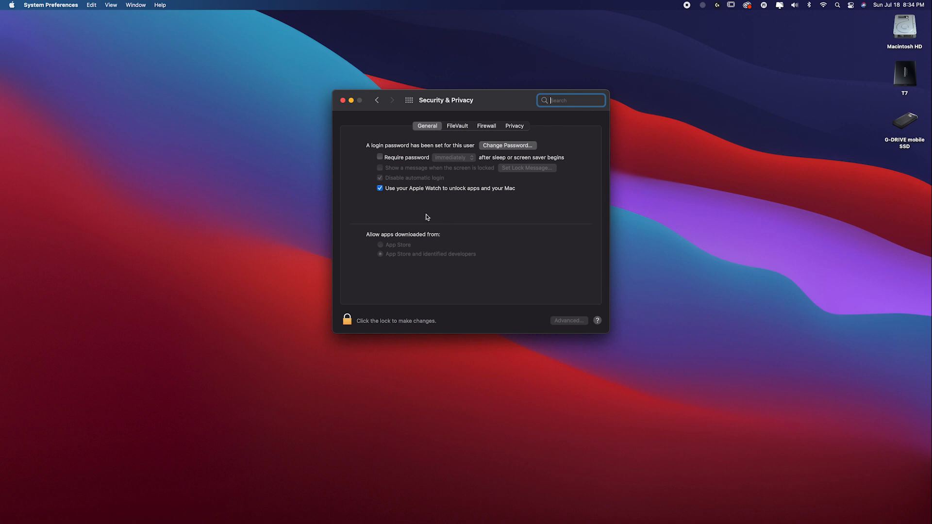
pyautogui.moveTo(465, 202)
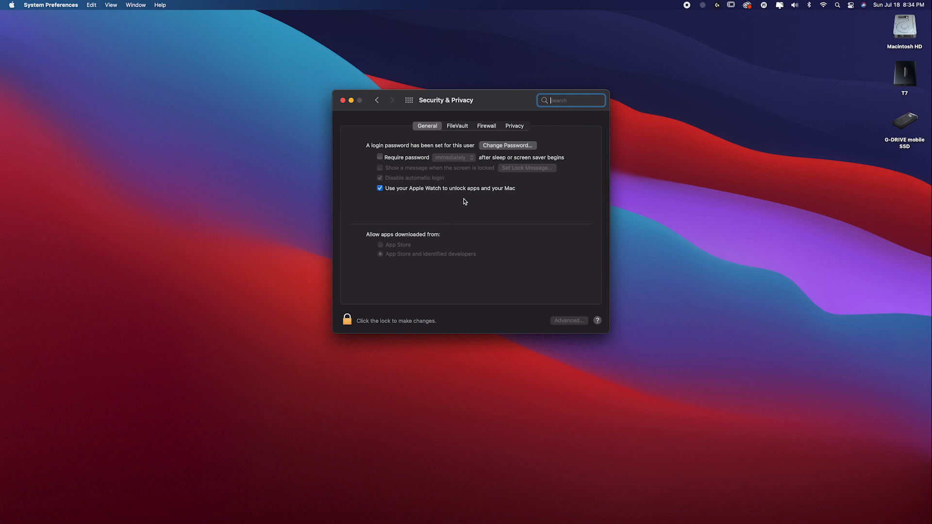
pyautogui.moveTo(479, 204)
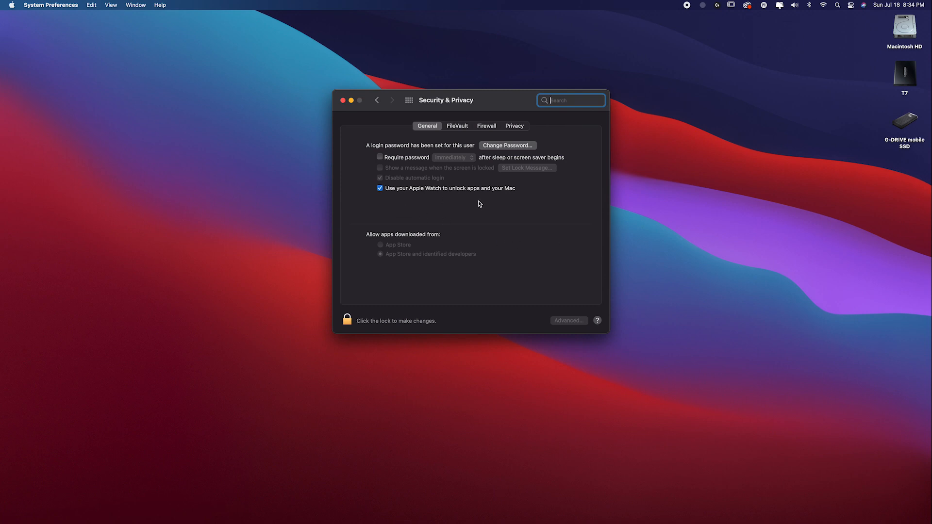